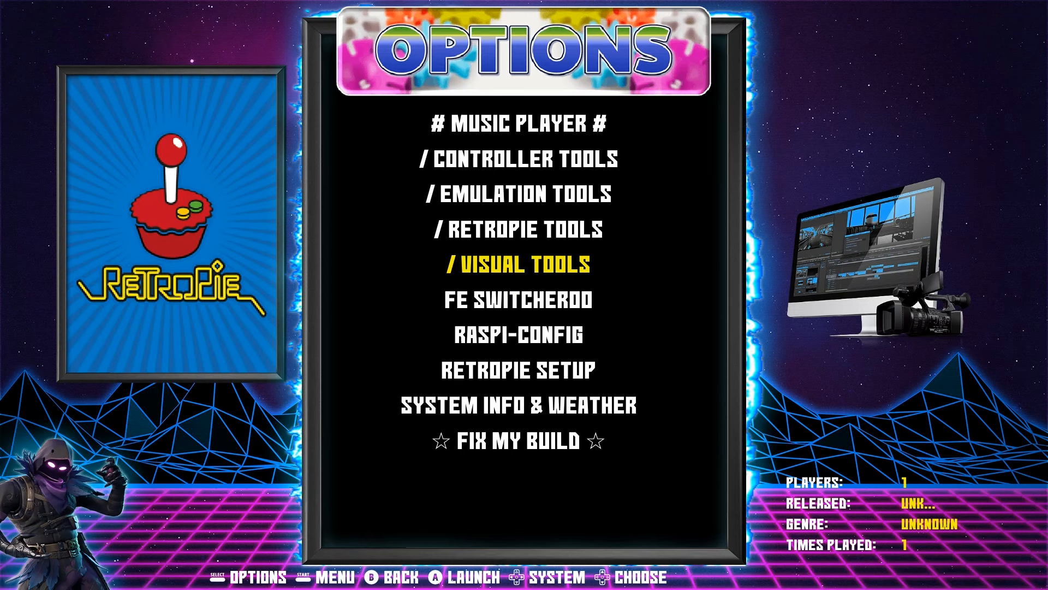
Enter the Visual Tools list from the Options menu, revealing The Bezel Project entry.
{"action": "key", "text": "up"}
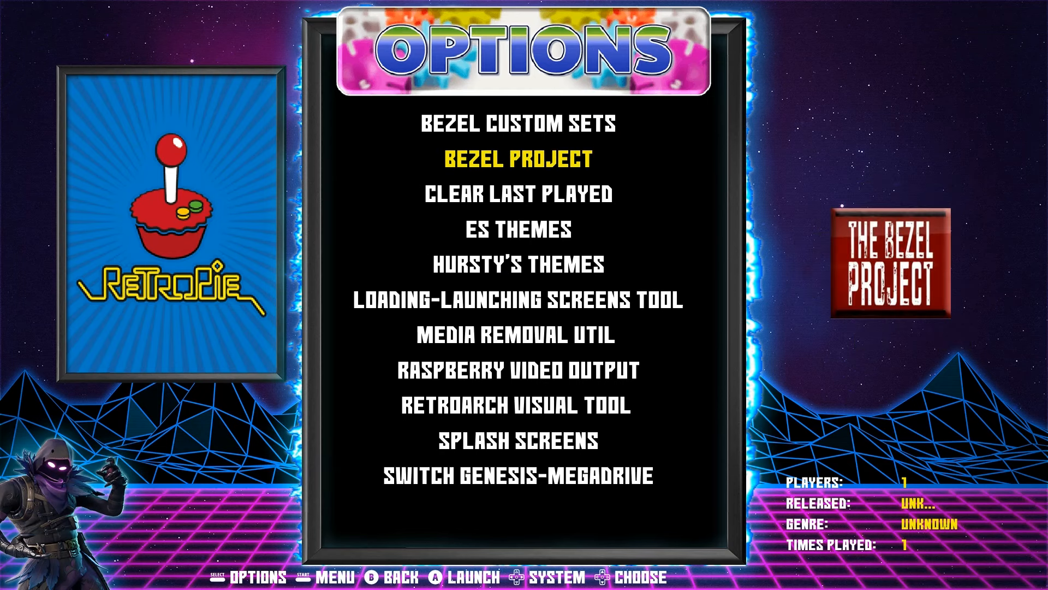
Launch Raspberry Video Output, showing the ratio menu with 1080p currently enabled.
{"action": "left_click", "coordinate": [517, 370]}
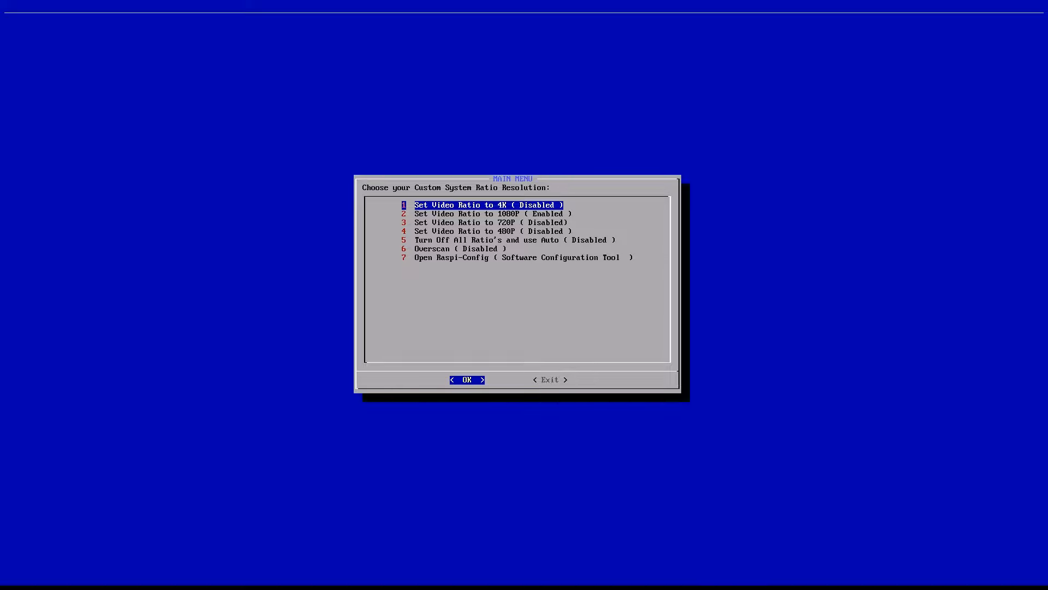
{"action": "key", "text": "Down"}
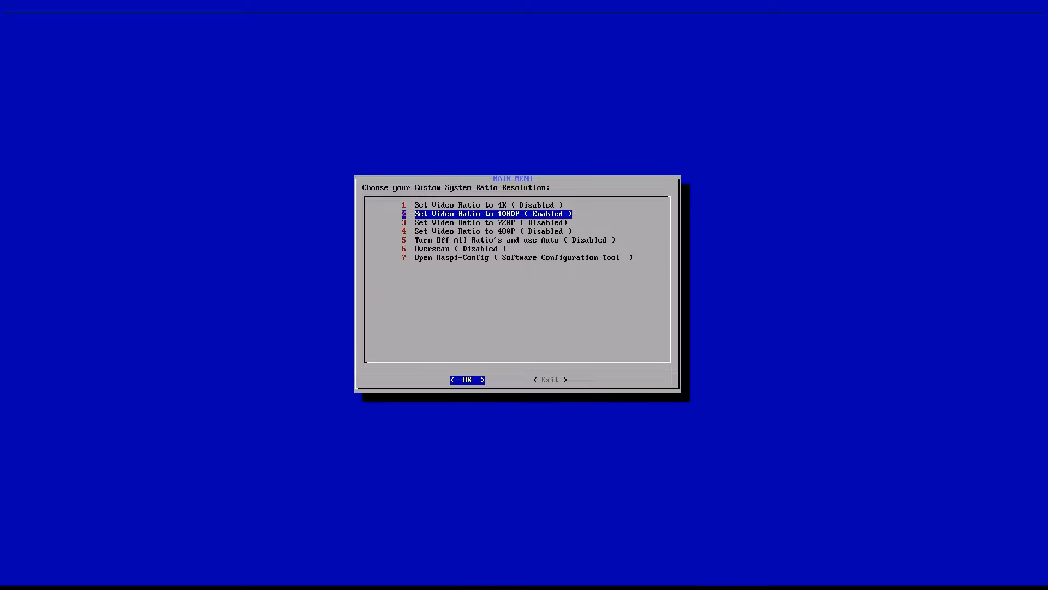
{"action": "key", "text": "Down"}
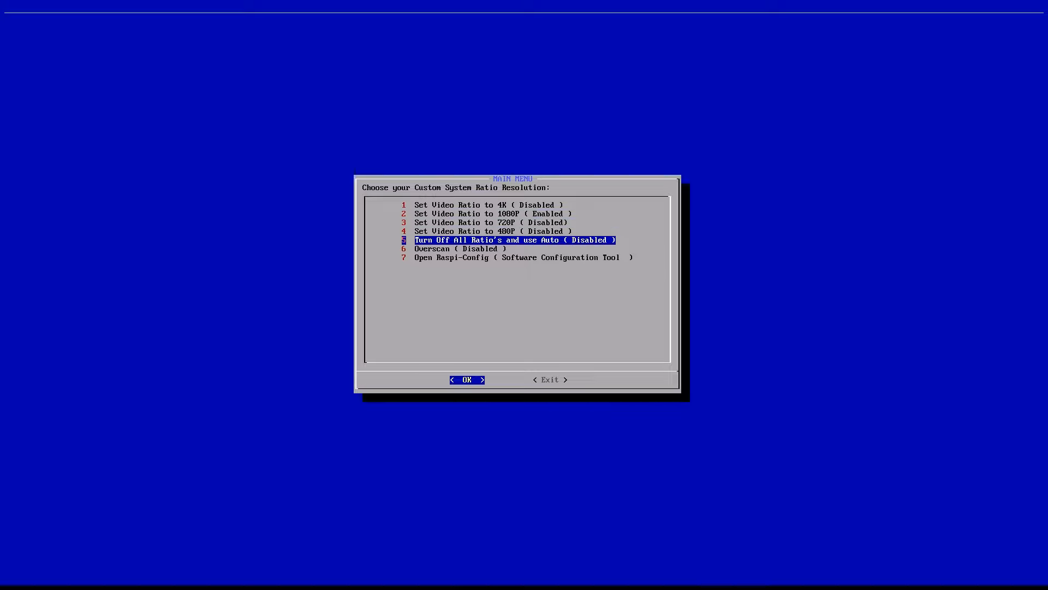
{"action": "key", "text": "Down"}
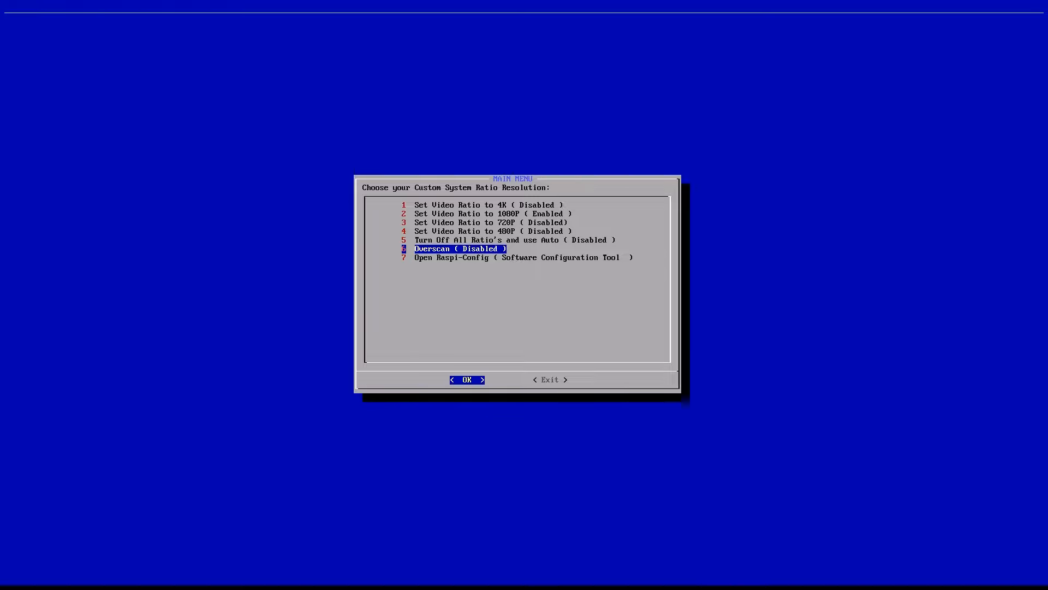
{"action": "key", "text": "Up"}
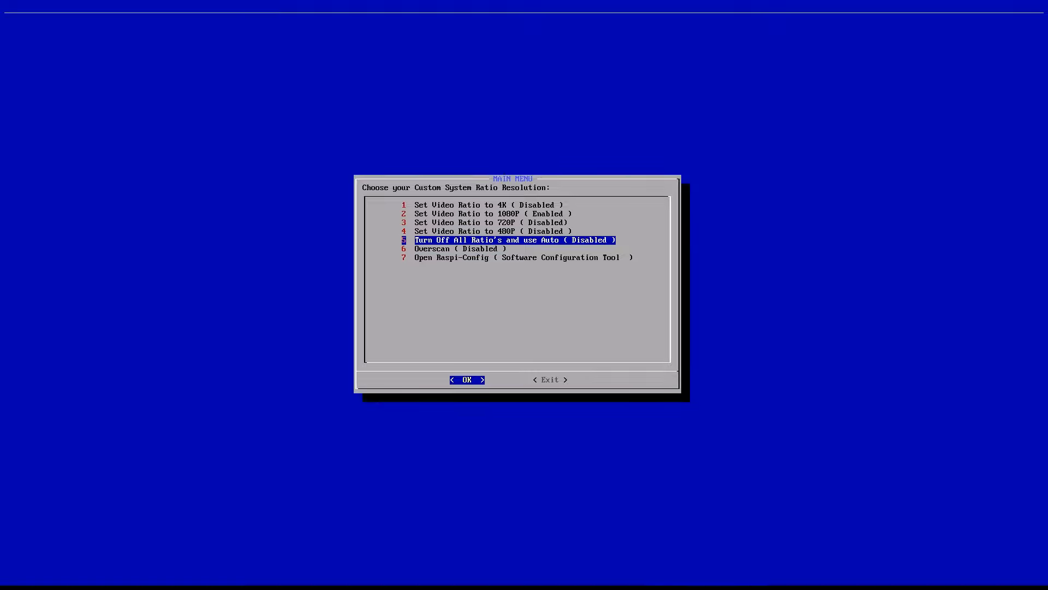
{"action": "key", "text": "Up"}
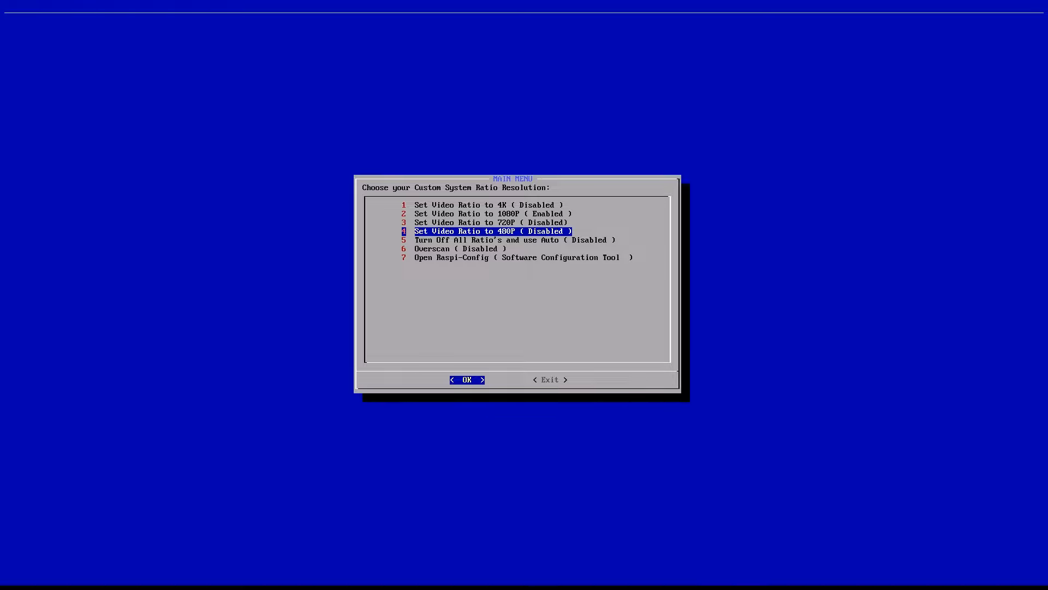
{"action": "key", "text": "Up"}
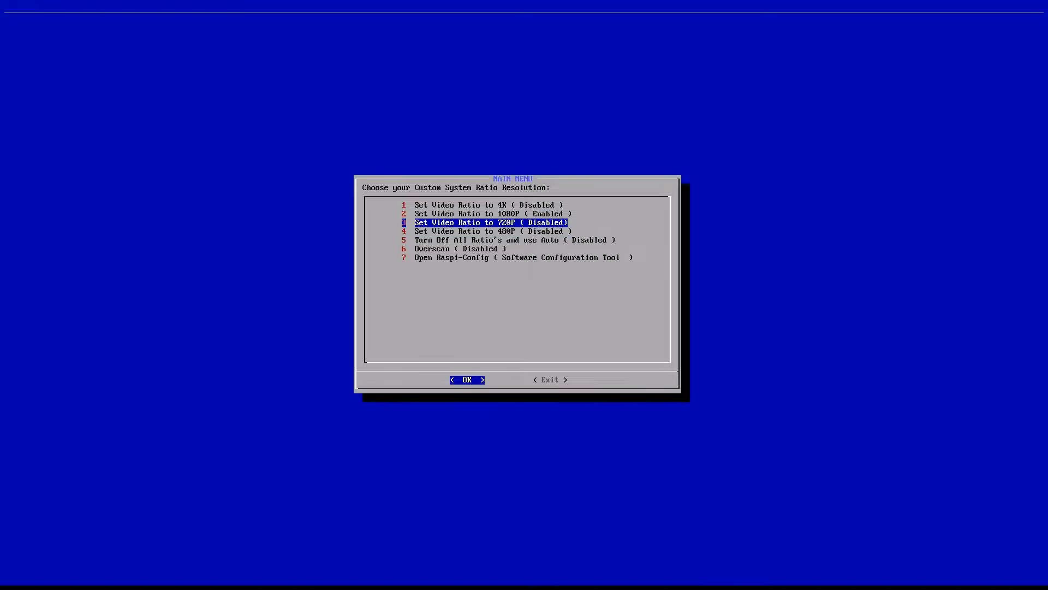
{"action": "key", "text": "Up"}
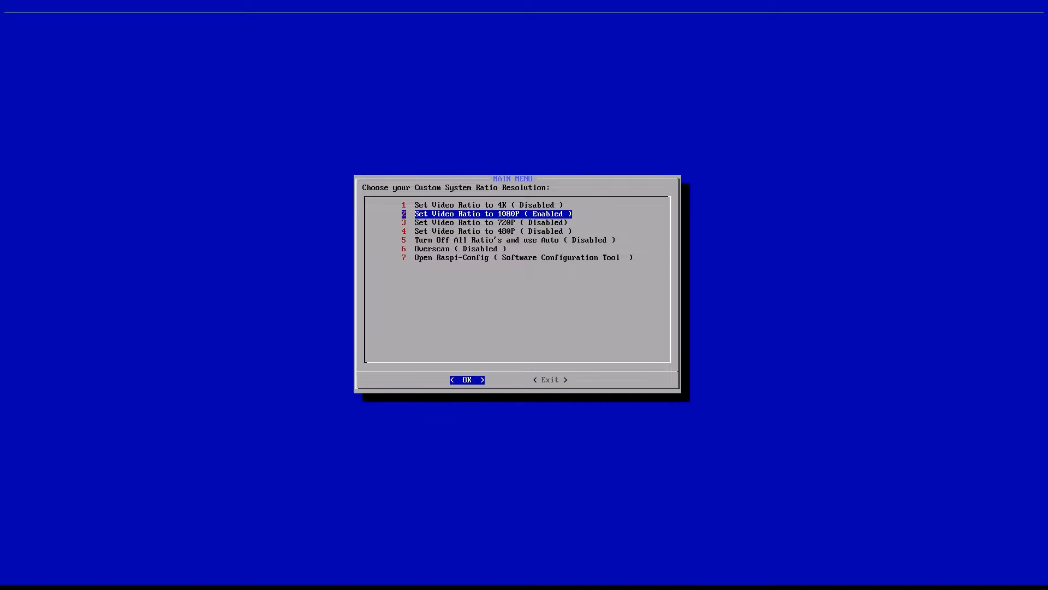
{"action": "key", "text": "Up"}
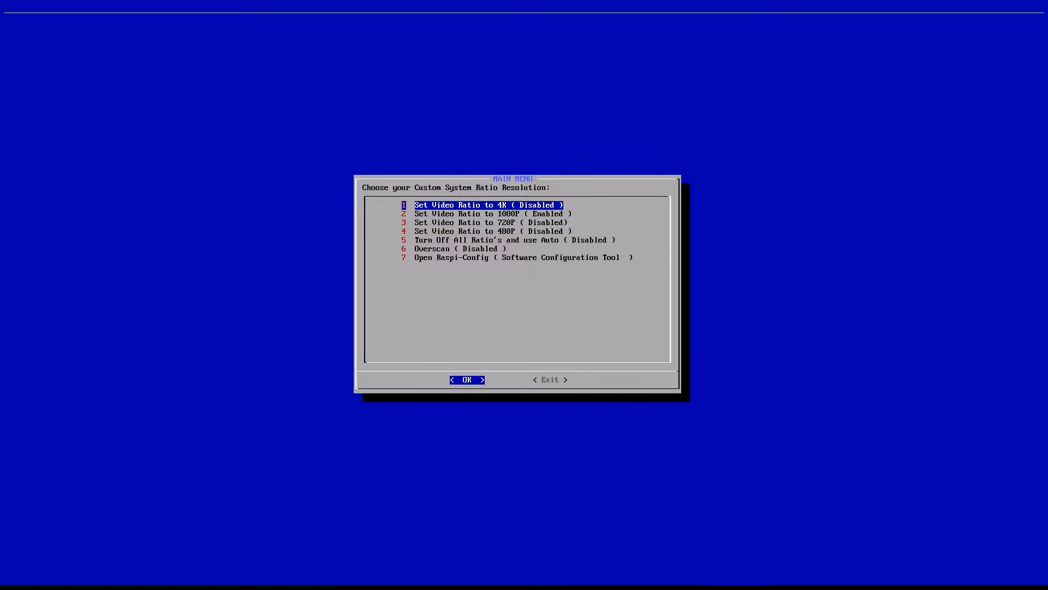